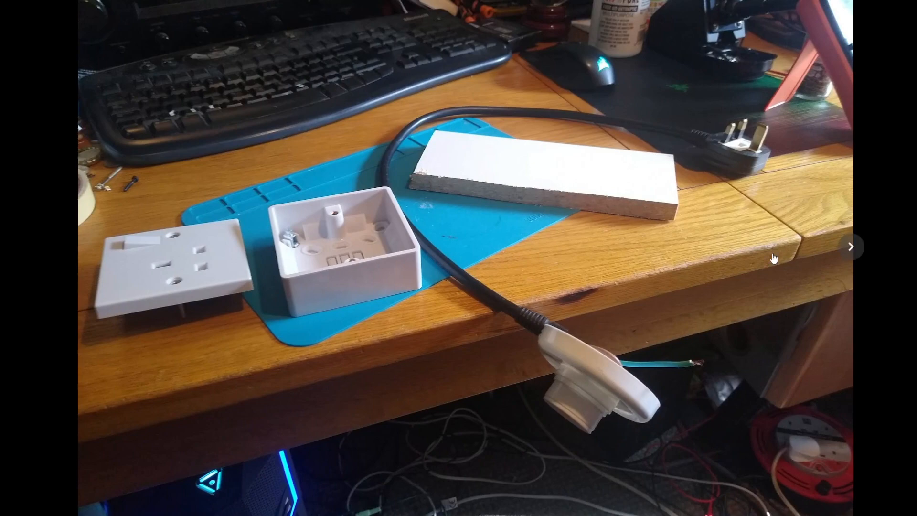
{"action": "mouse_move", "coordinate": [455, 317]}
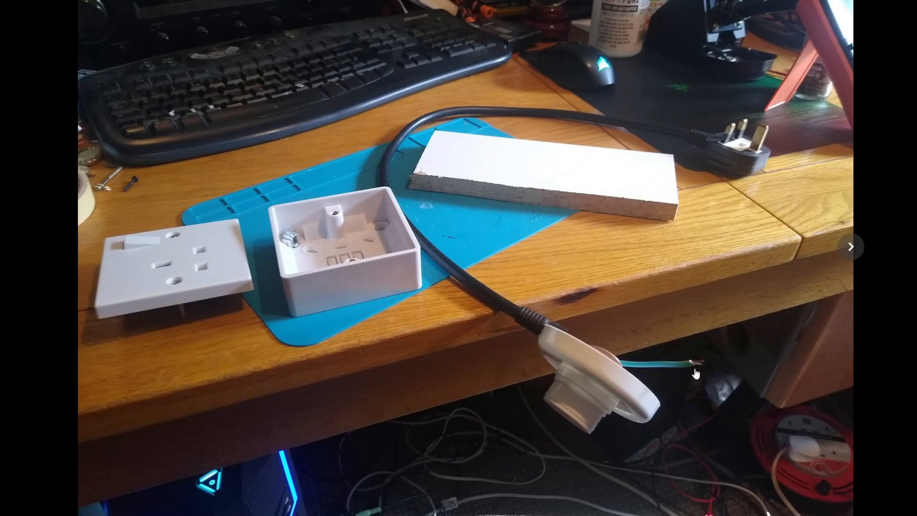
{"action": "mouse_move", "coordinate": [697, 372]}
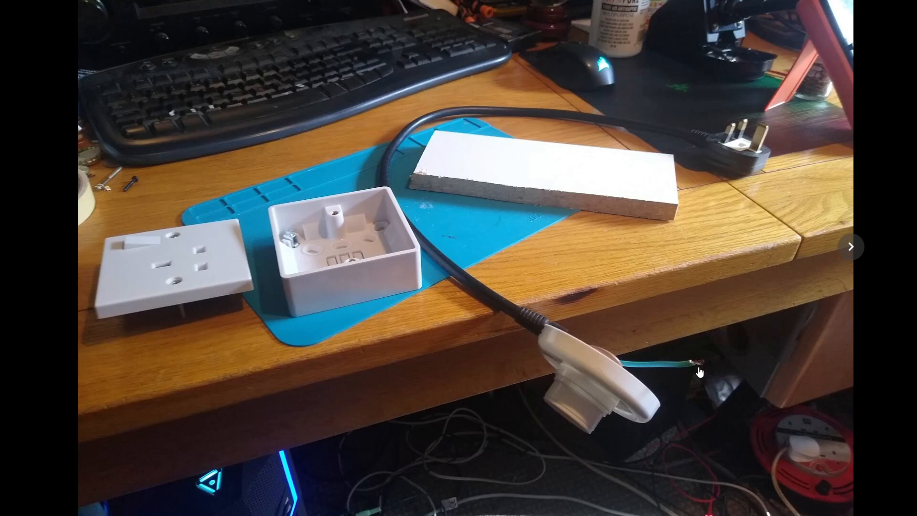
{"action": "mouse_move", "coordinate": [698, 367]}
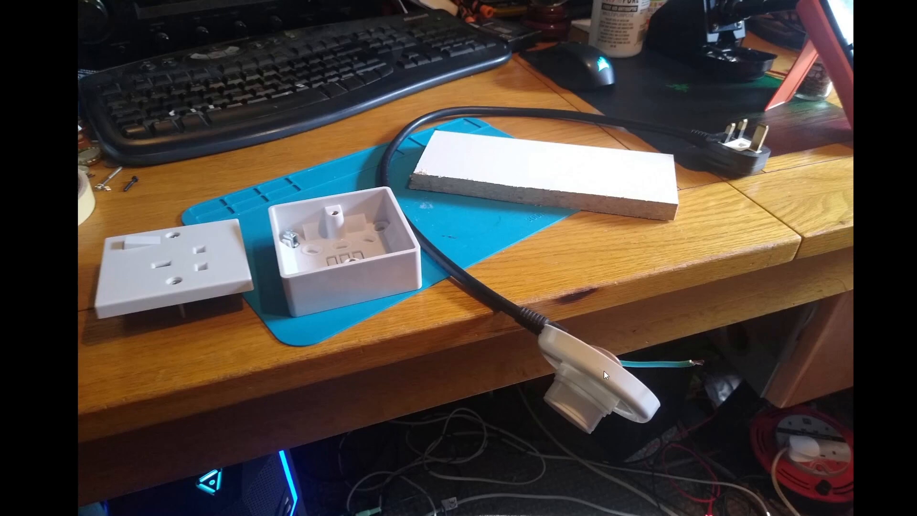
{"action": "mouse_move", "coordinate": [560, 443]}
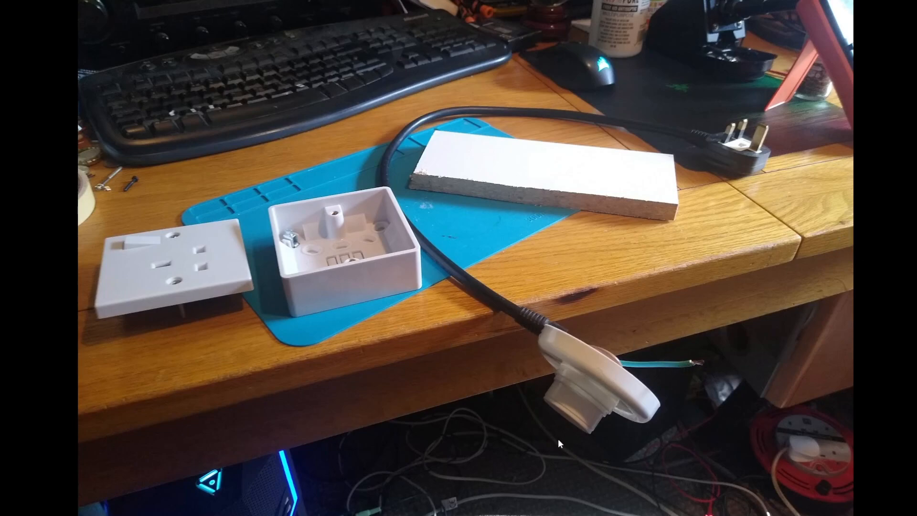
{"action": "mouse_move", "coordinate": [489, 301]}
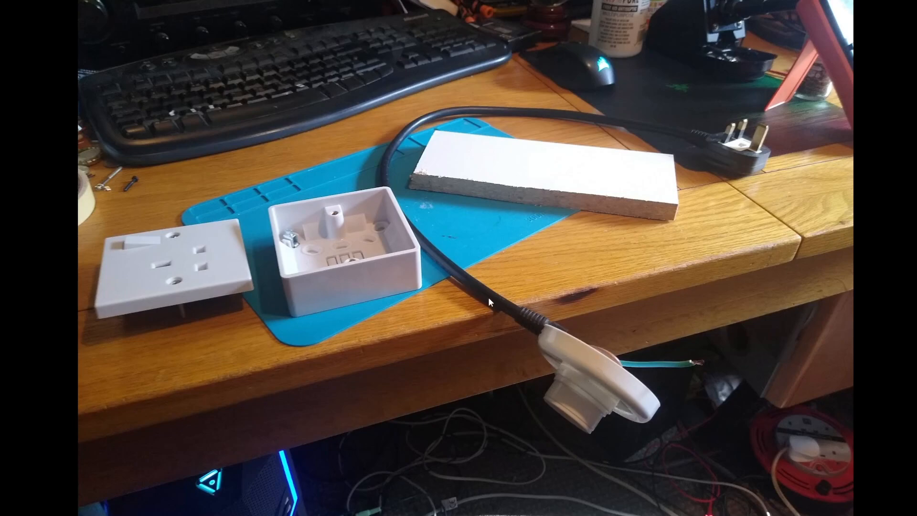
{"action": "mouse_move", "coordinate": [338, 245]}
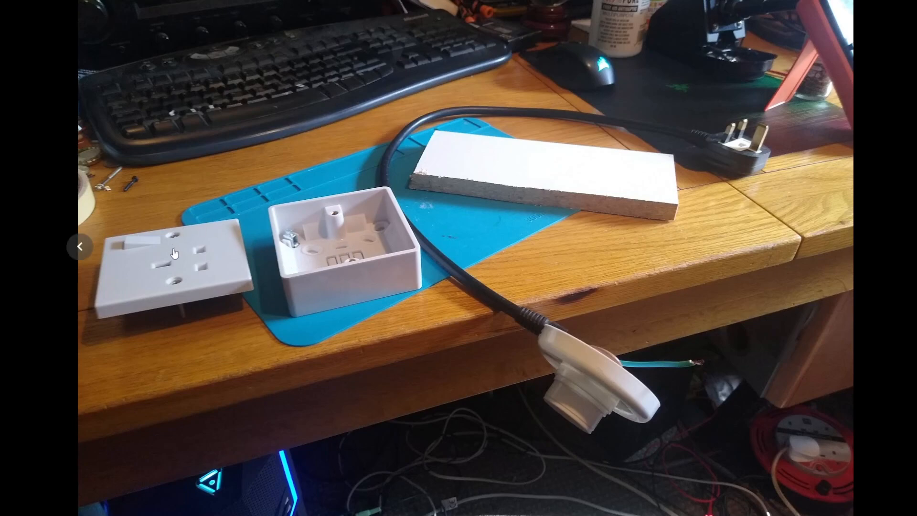
{"action": "mouse_move", "coordinate": [183, 279]}
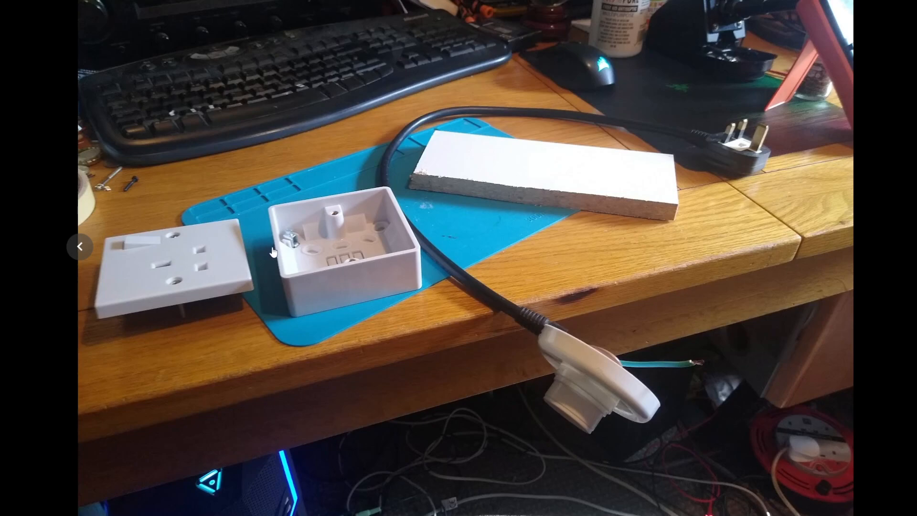
{"action": "mouse_move", "coordinate": [136, 229]}
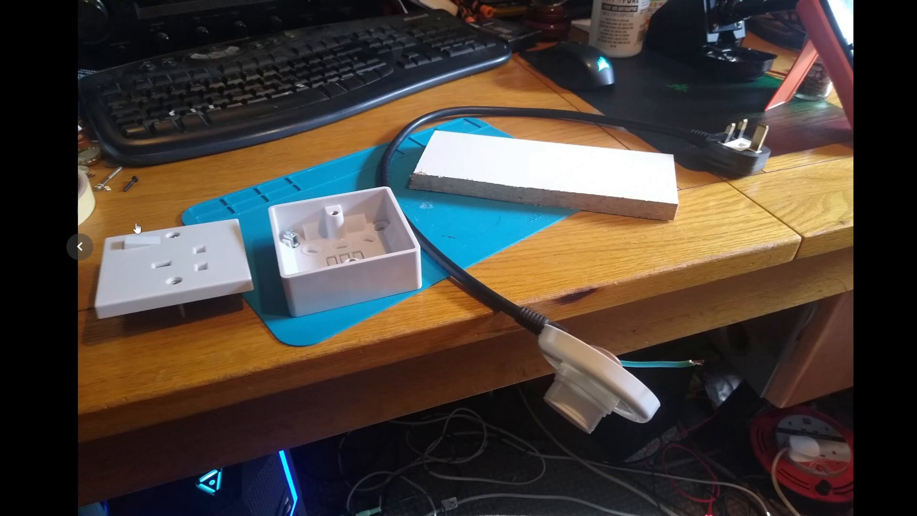
{"action": "mouse_move", "coordinate": [57, 155]}
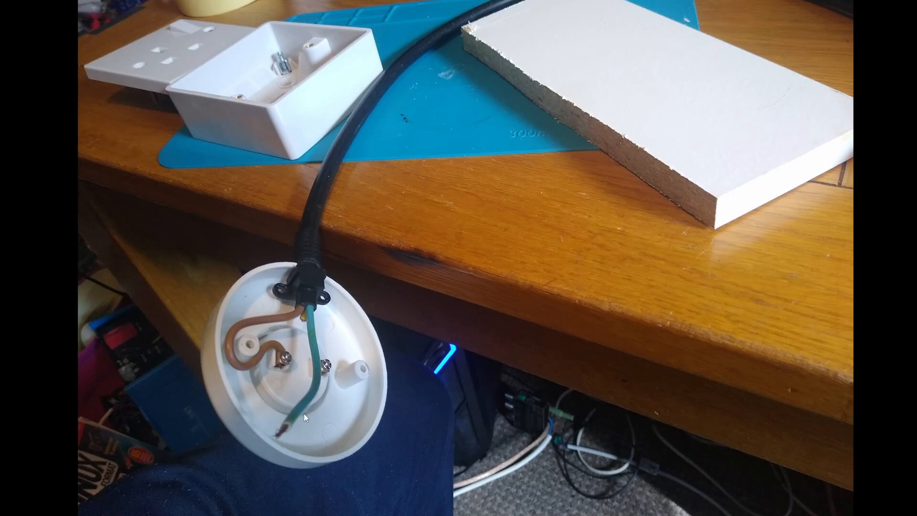
{"action": "mouse_move", "coordinate": [95, 343]}
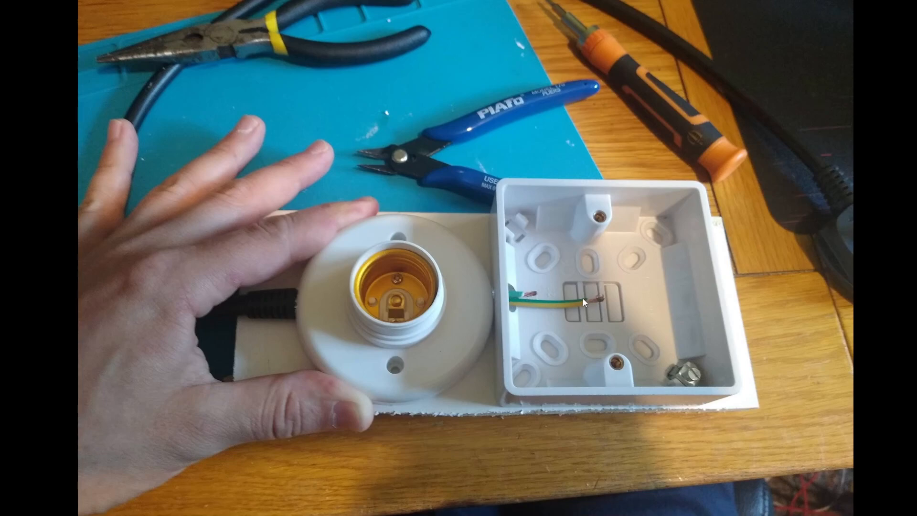
{"action": "mouse_move", "coordinate": [389, 248]}
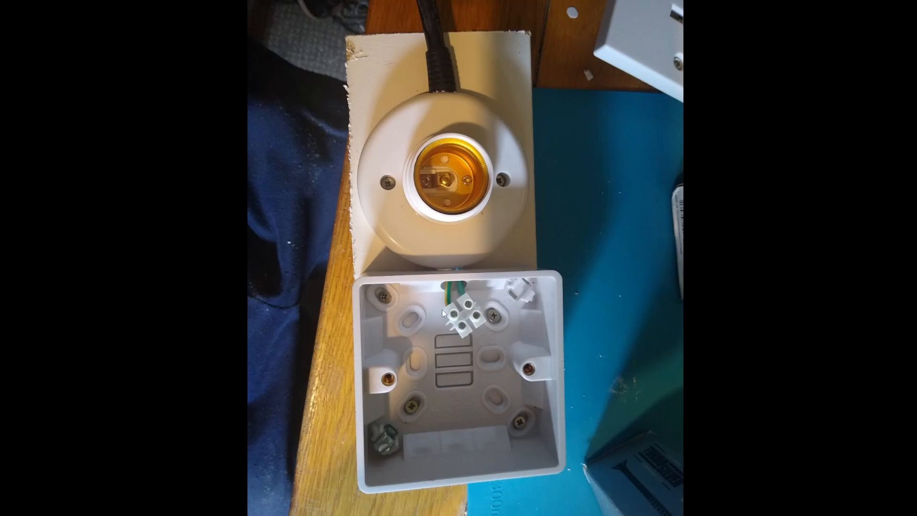
{"action": "mouse_move", "coordinate": [493, 321]}
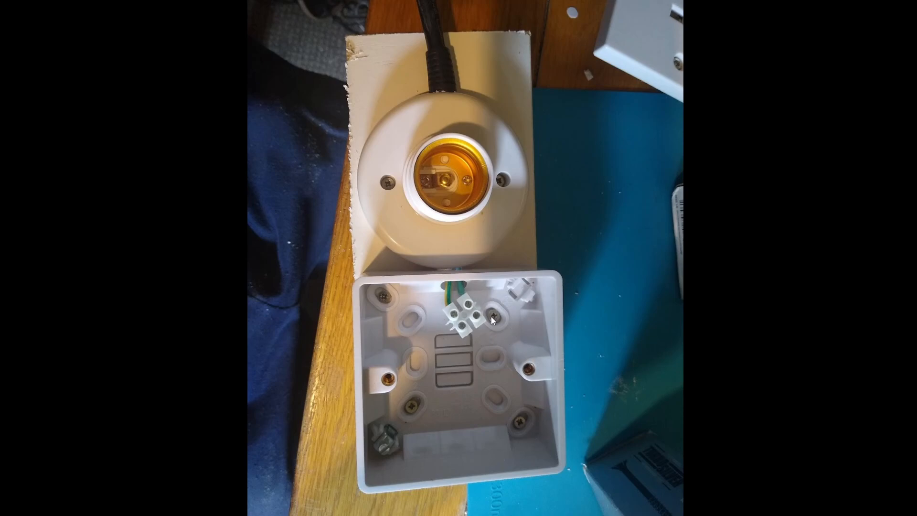
{"action": "mouse_move", "coordinate": [429, 381]}
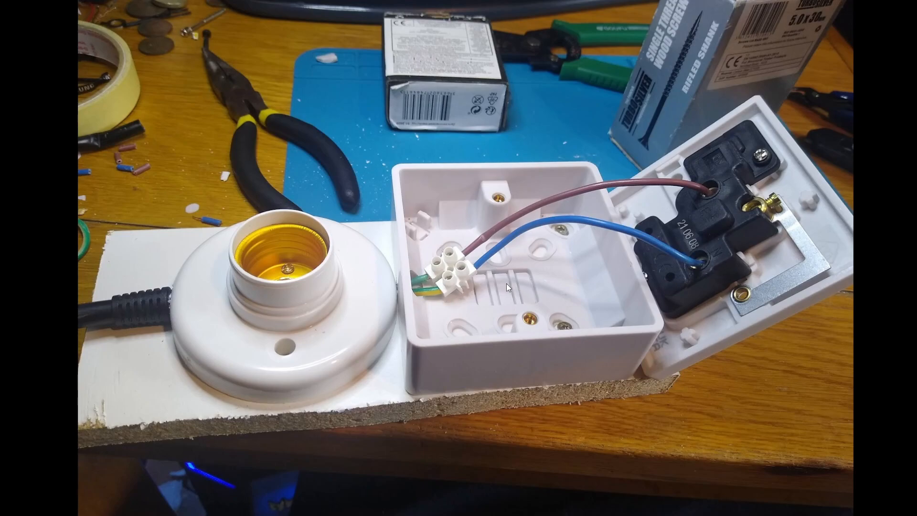
{"action": "mouse_move", "coordinate": [77, 231]}
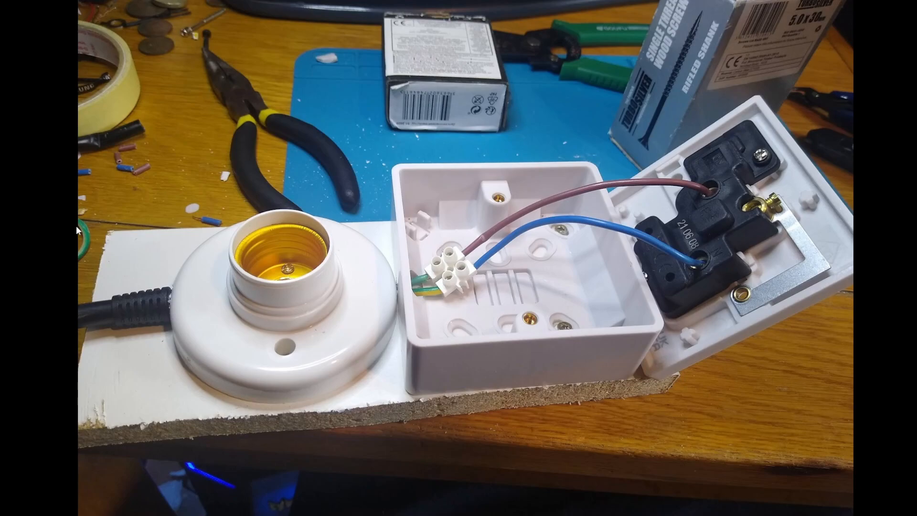